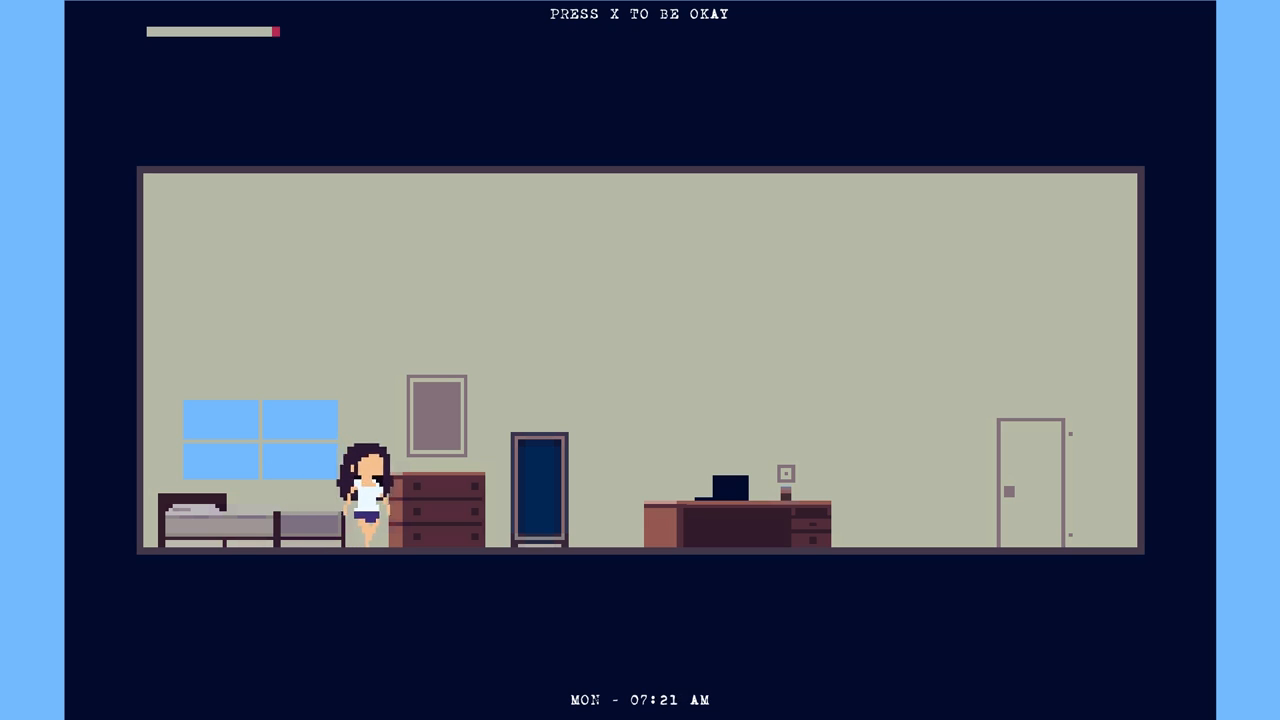
# Walk the character right out the door to start Monday, mashing X until the 7:01 PM return home
pyautogui.press('Right')
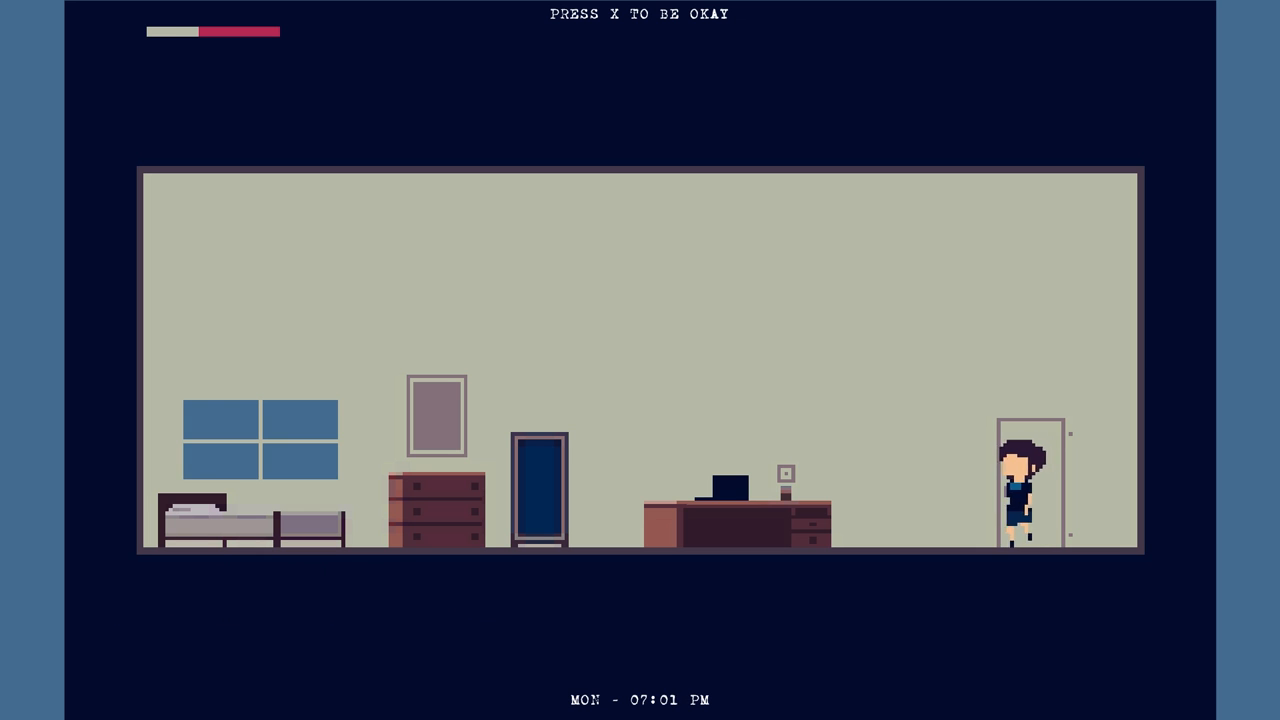
# Head the character back to bed Monday night, then walk right to the mirror by 7:51 AM Tuesday
pyautogui.press('Left')
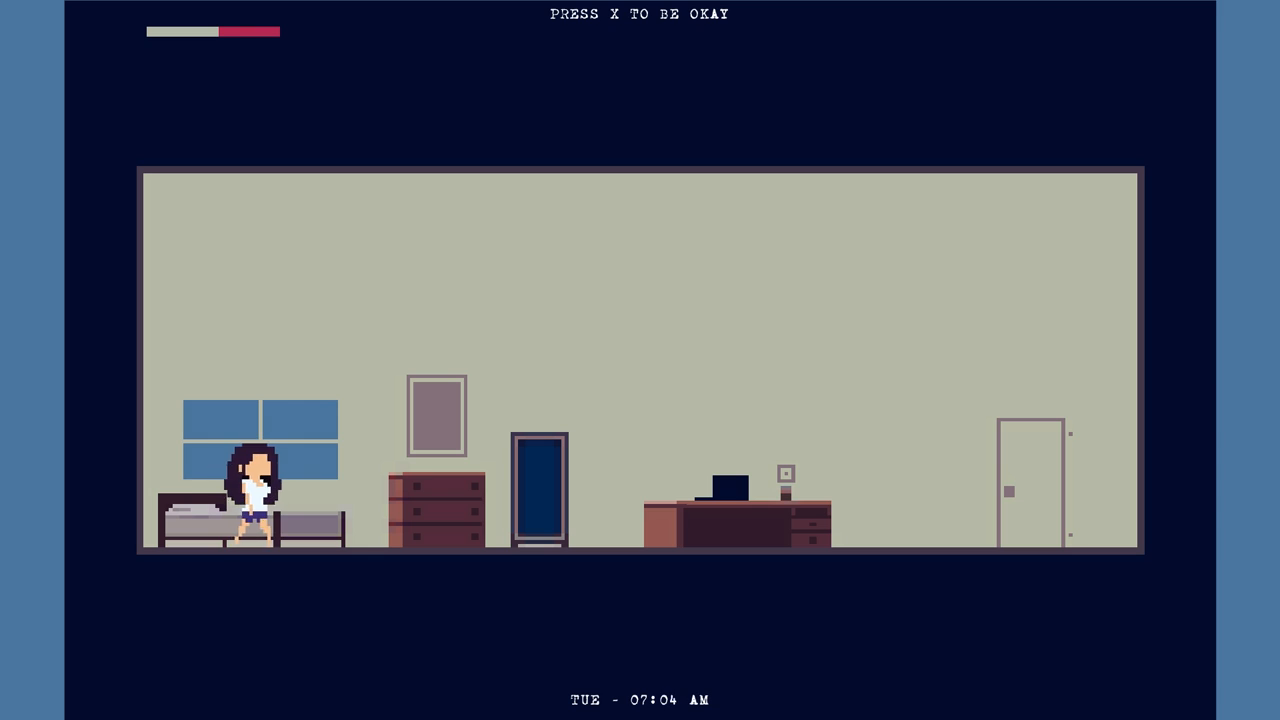
pyautogui.press('Right')
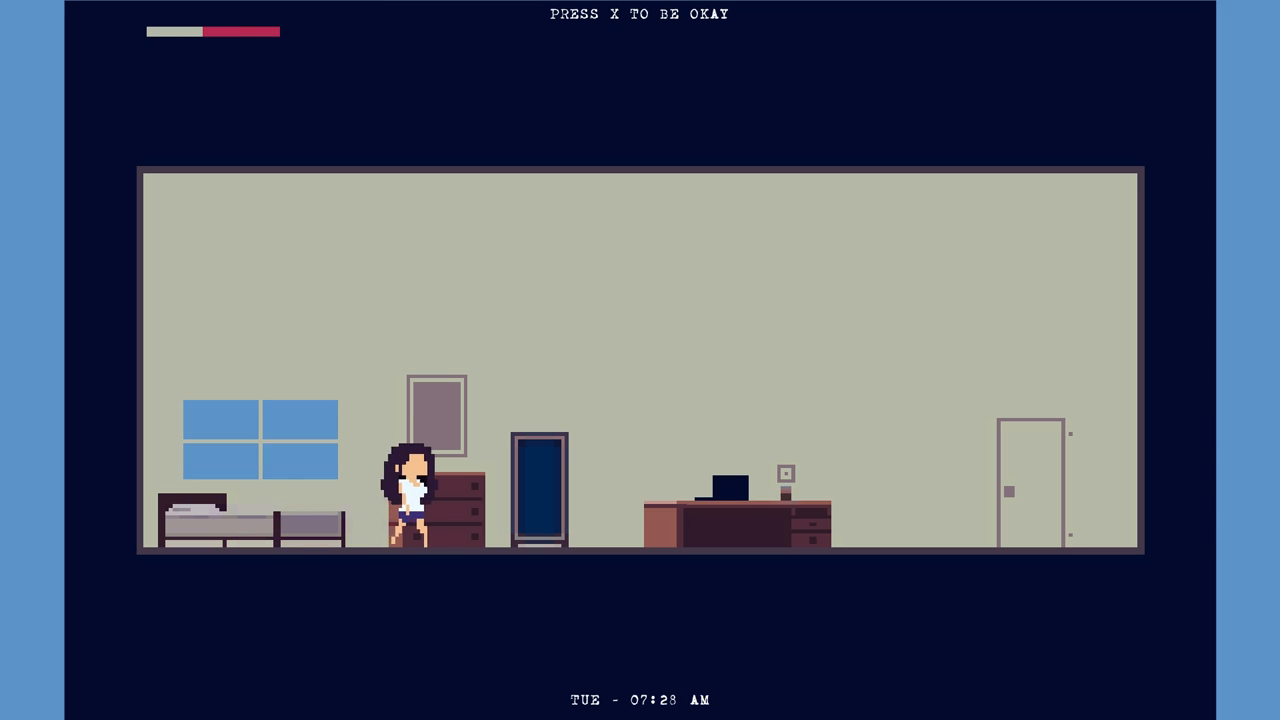
pyautogui.press('Right')
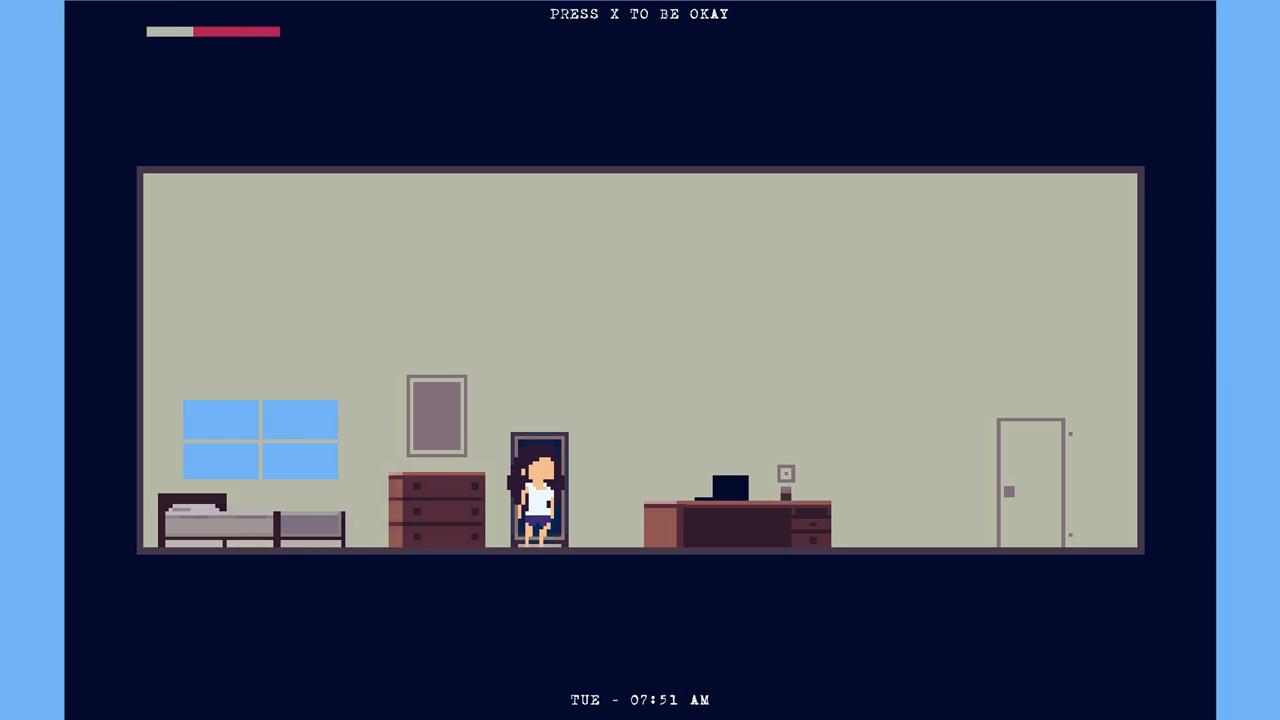